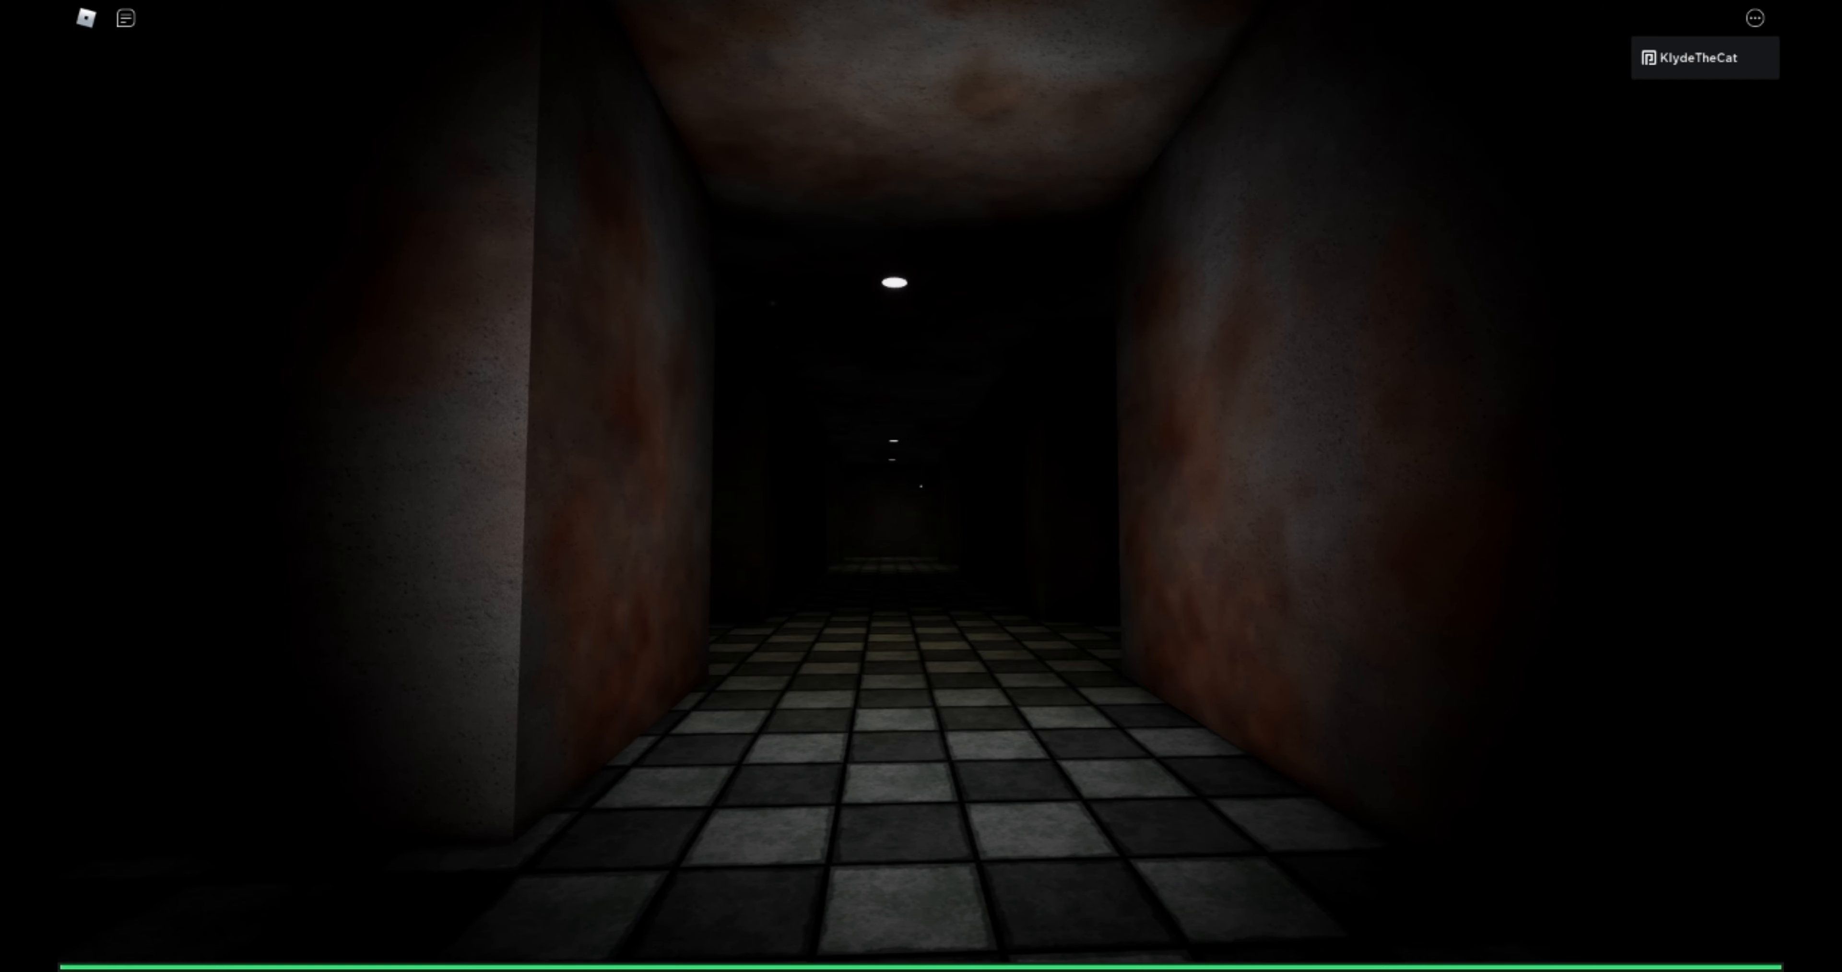
# Walk forward down the dark checkered-floor corridor toward the distant lights.
pyautogui.press('w')
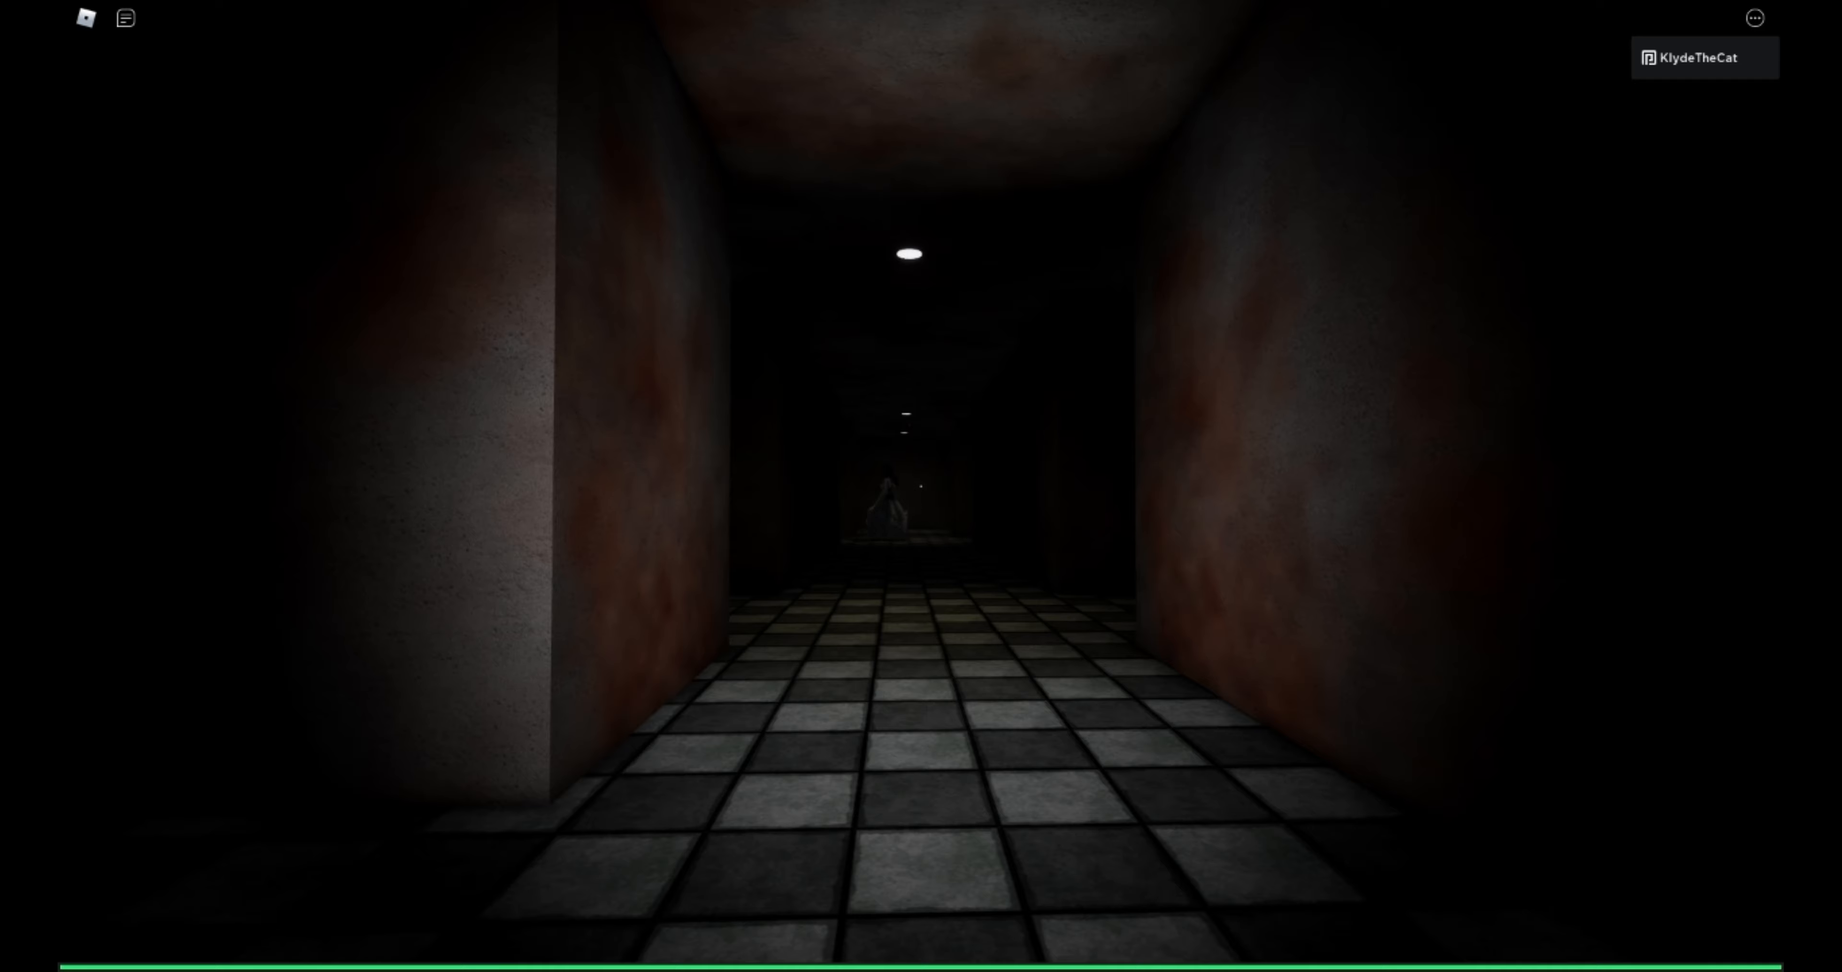
pyautogui.press('w')
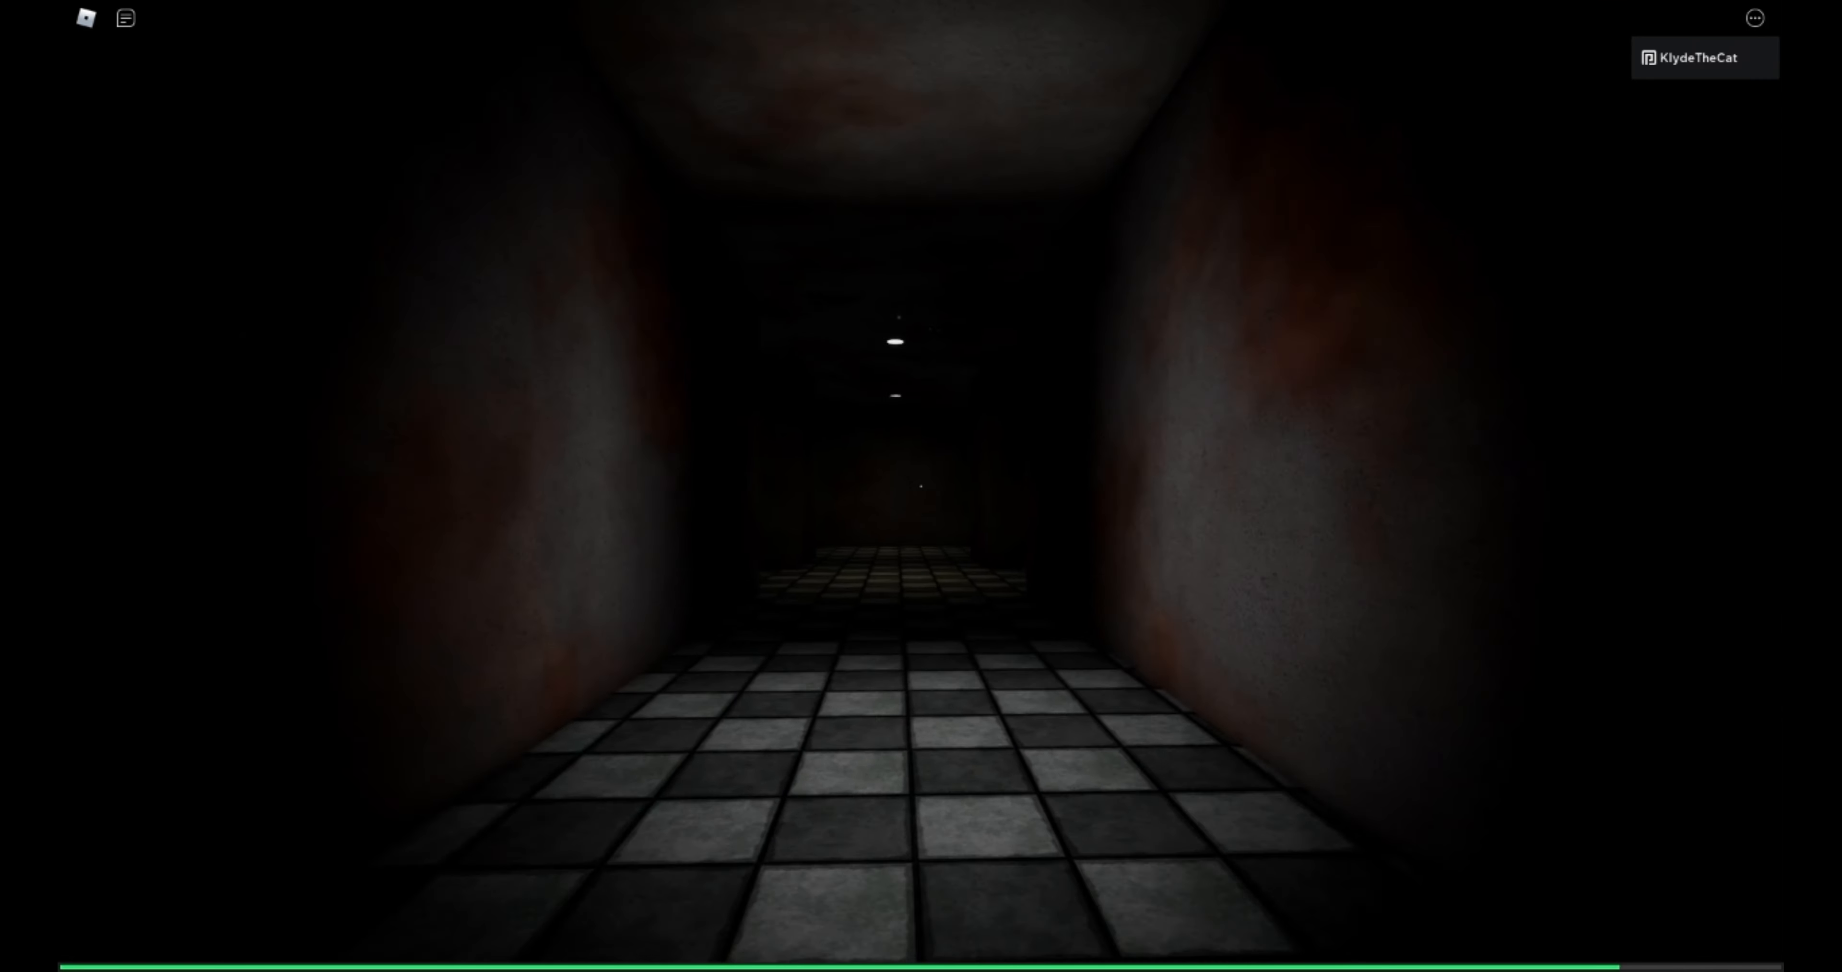